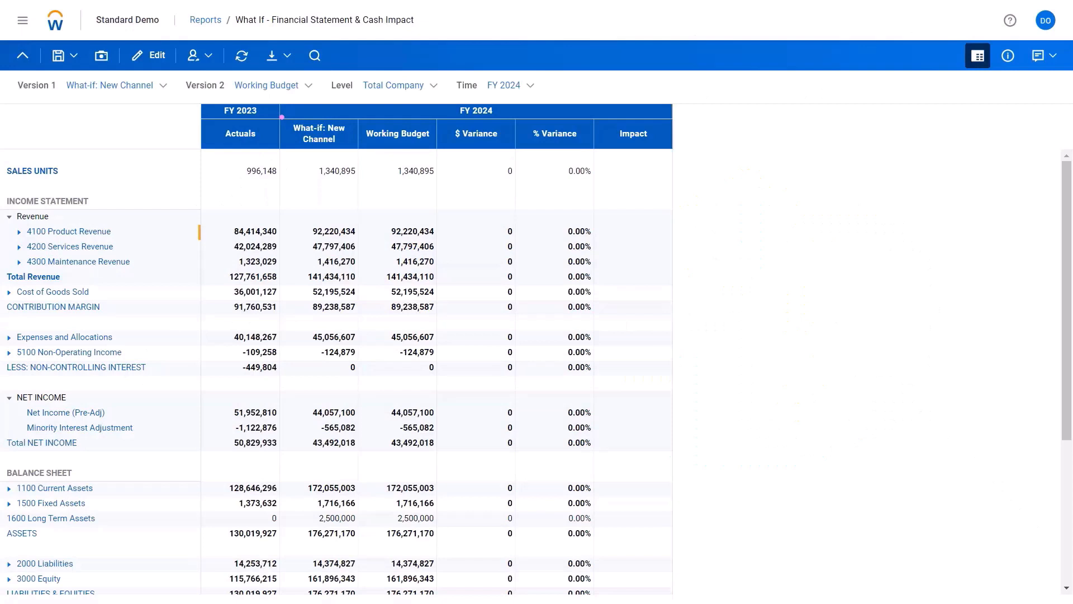
Insert the Channel dimension into the sheet, positioned above Product and Customer
{"action": "left_click", "coordinate": [318, 133]}
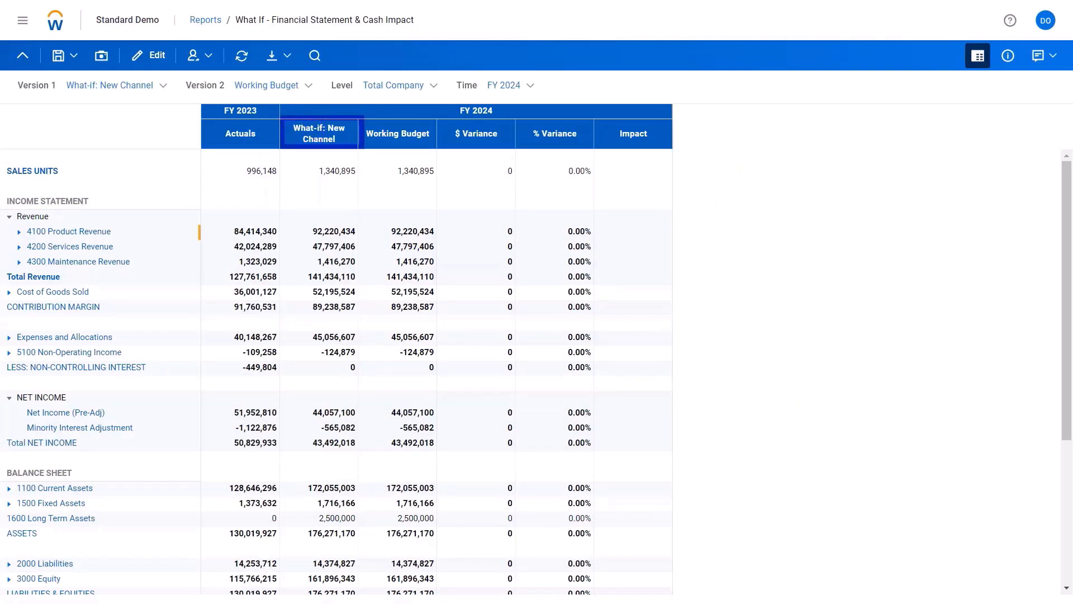
{"action": "left_click", "coordinate": [319, 133]}
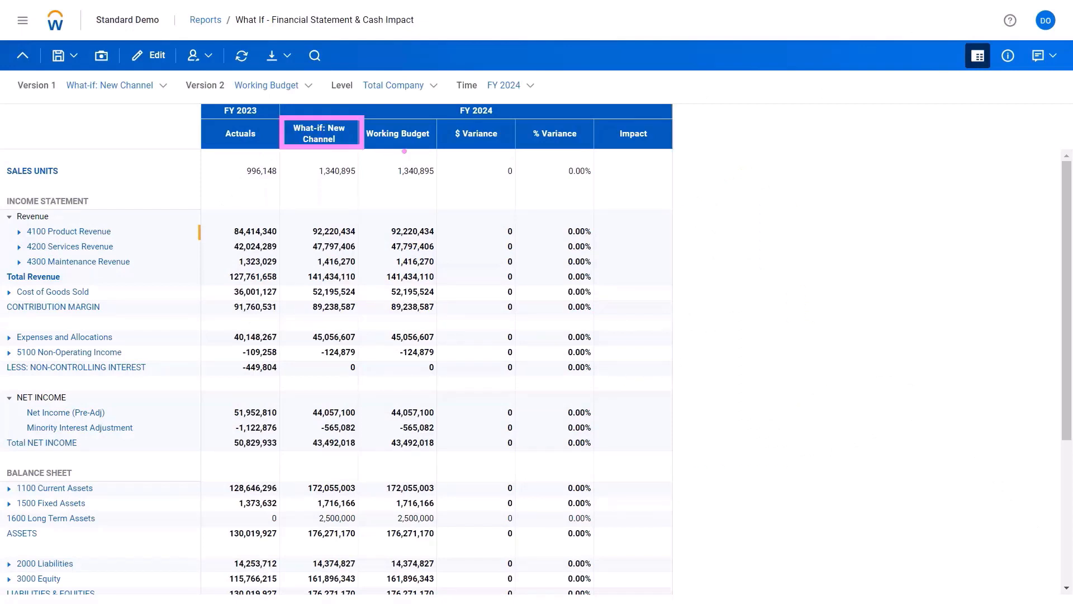
{"action": "left_click", "coordinate": [477, 133]}
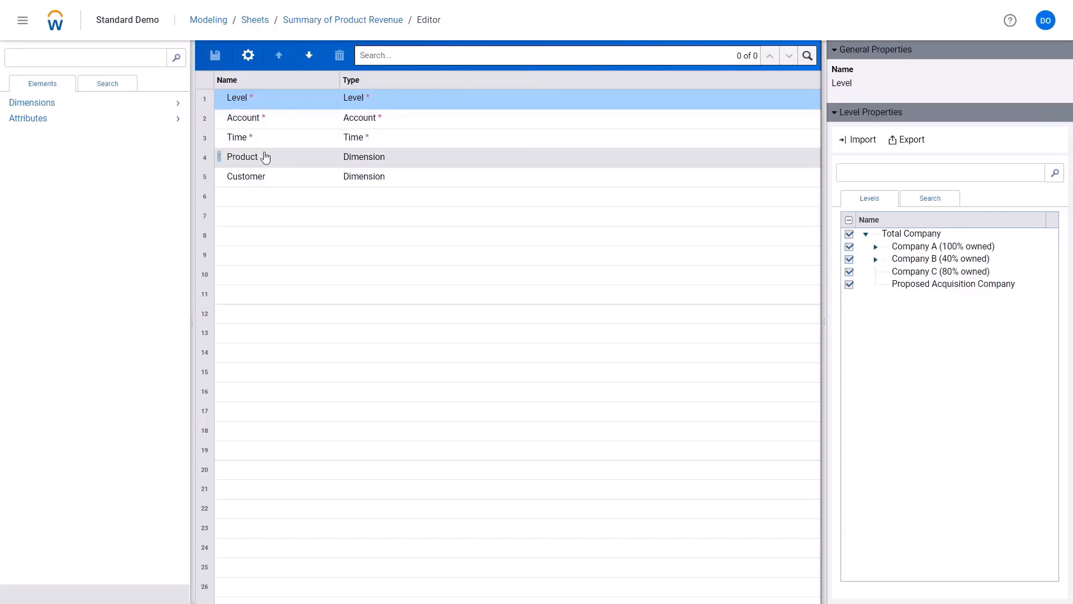
{"action": "left_click", "coordinate": [31, 102]}
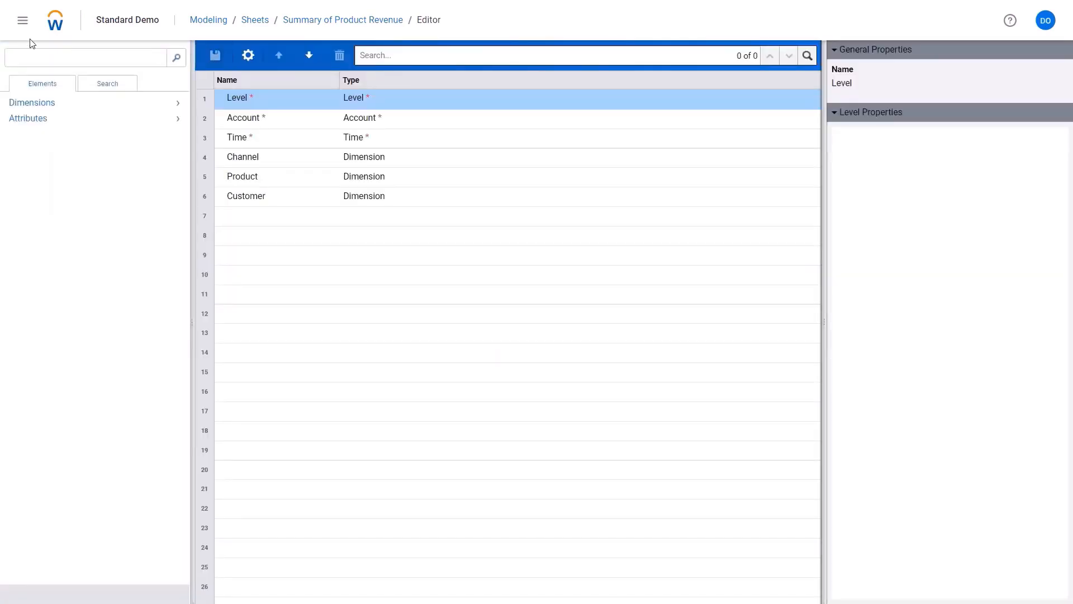
{"action": "left_click", "coordinate": [22, 20]}
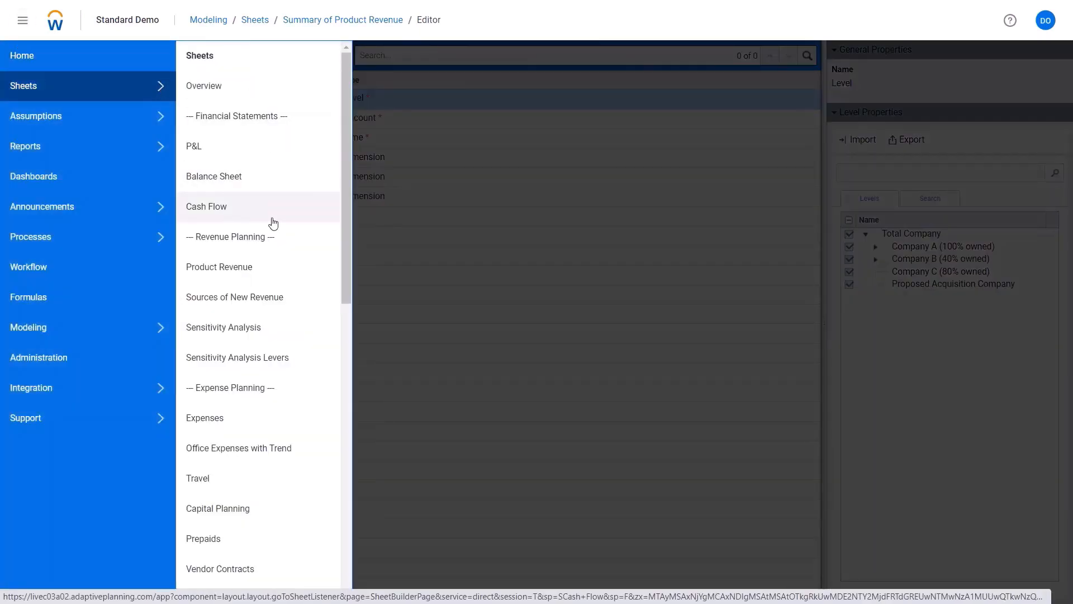
In the Product Revenue sheet, expand the Channel filter to list Direct, Indirect and Uncategorized
{"action": "left_click", "coordinate": [218, 267]}
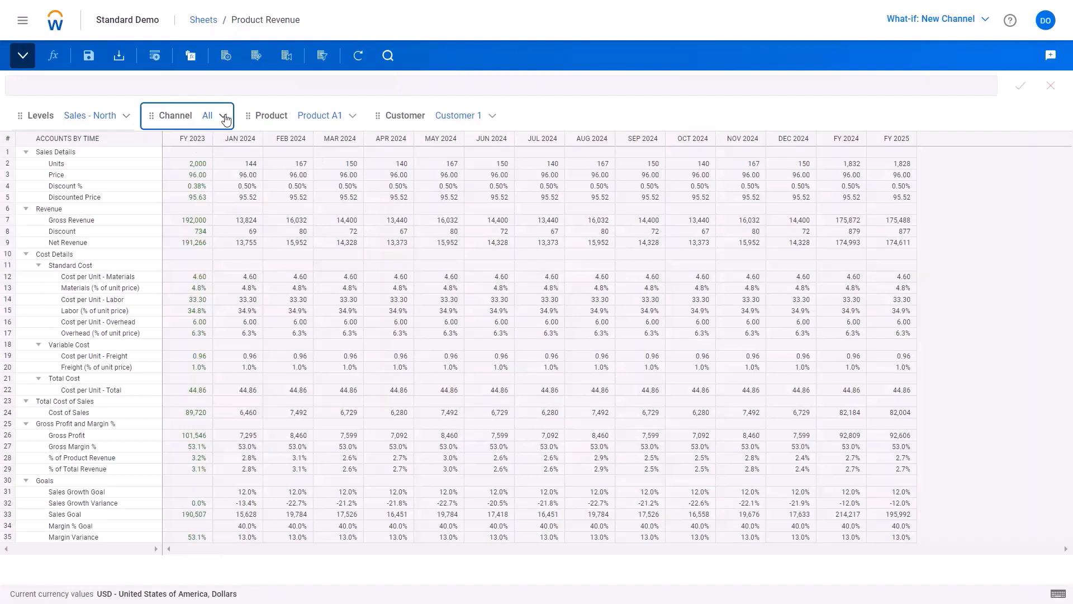
{"action": "left_click", "coordinate": [223, 115]}
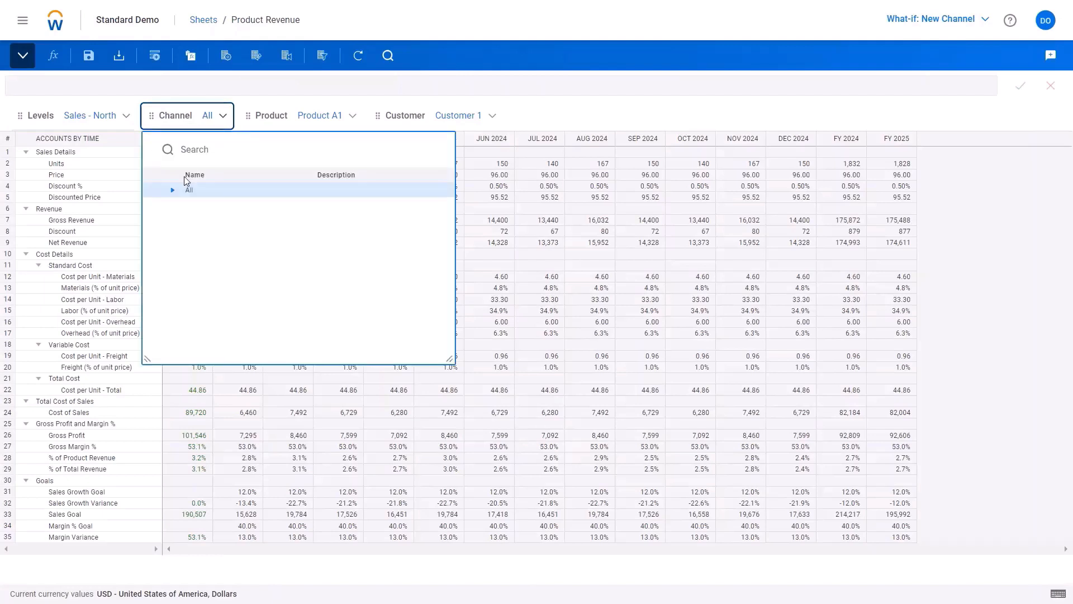
{"action": "left_click", "coordinate": [173, 190]}
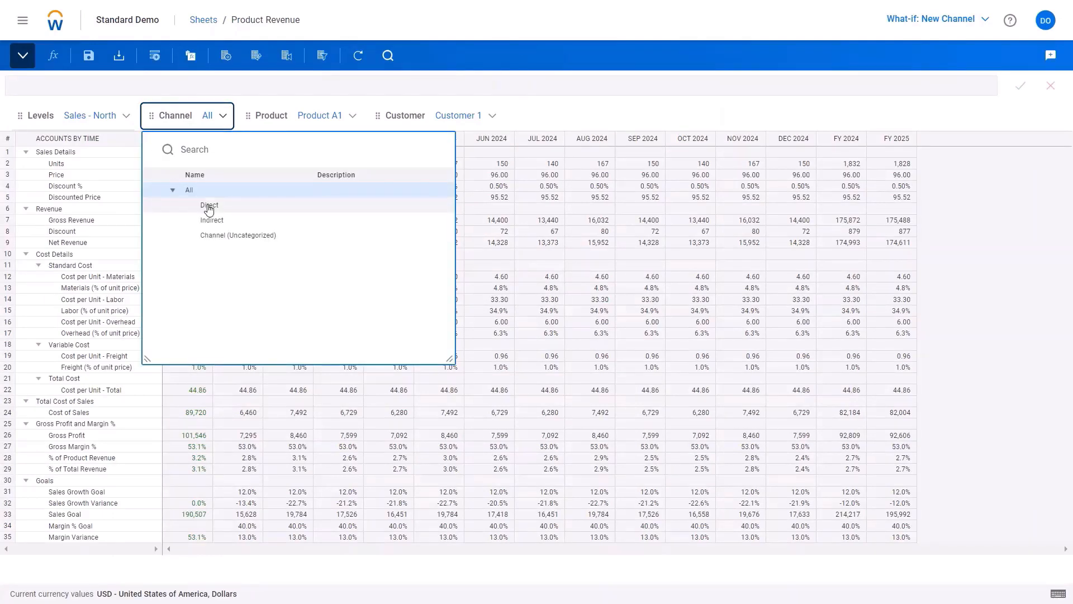
{"action": "mouse_move", "coordinate": [220, 220]}
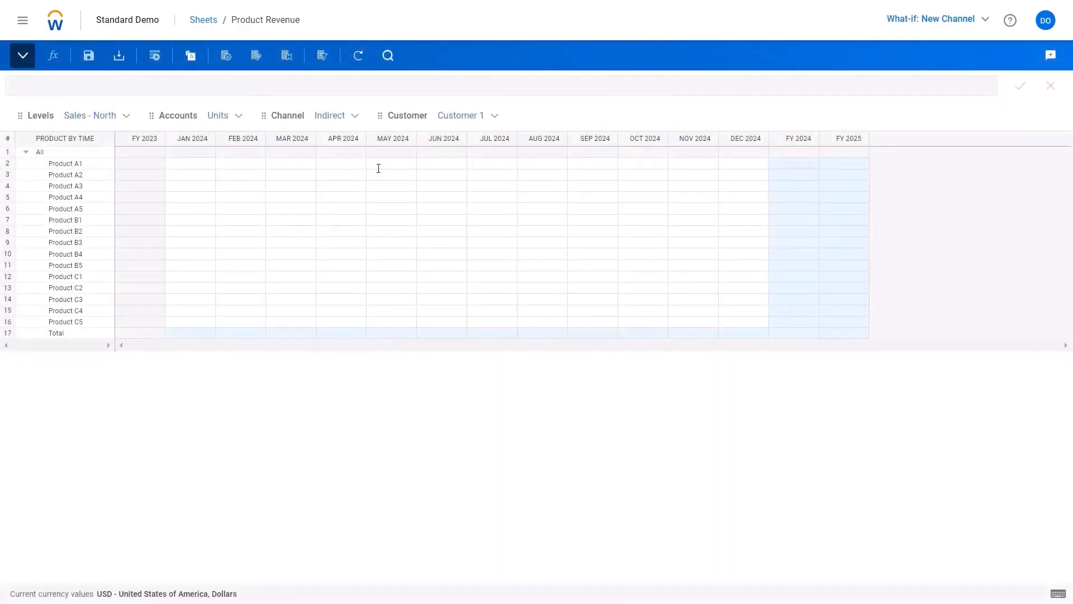
Enter 1000 Indirect units for Product A1 in Jun 2024 and save the channel entries
{"action": "left_click", "coordinate": [443, 163]}
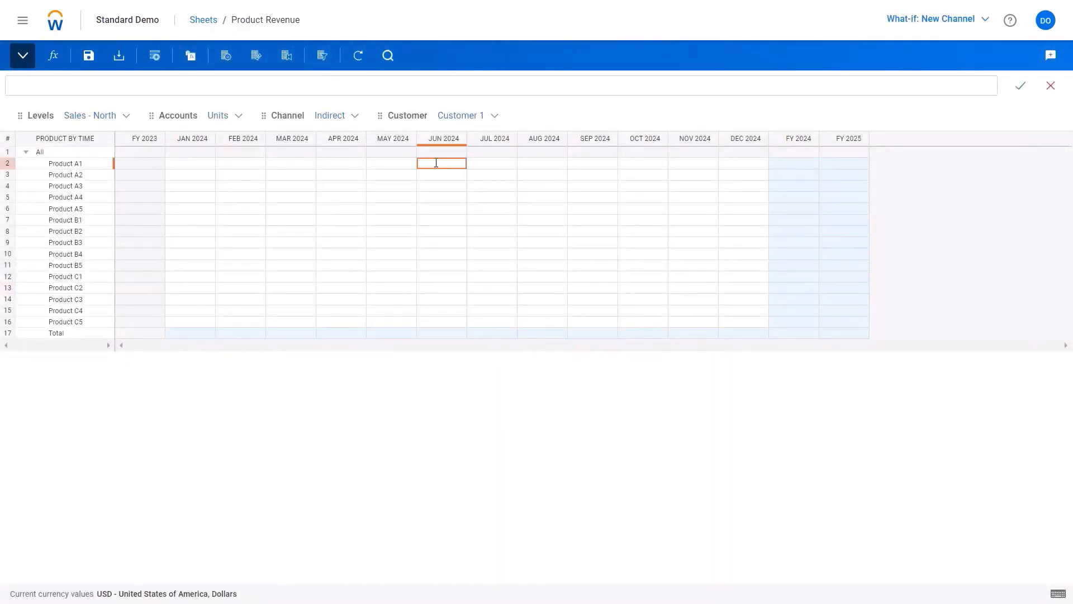
{"action": "type", "text": "1000"}
{"action": "left_click", "coordinate": [442, 186]}
{"action": "type", "text": "500"}
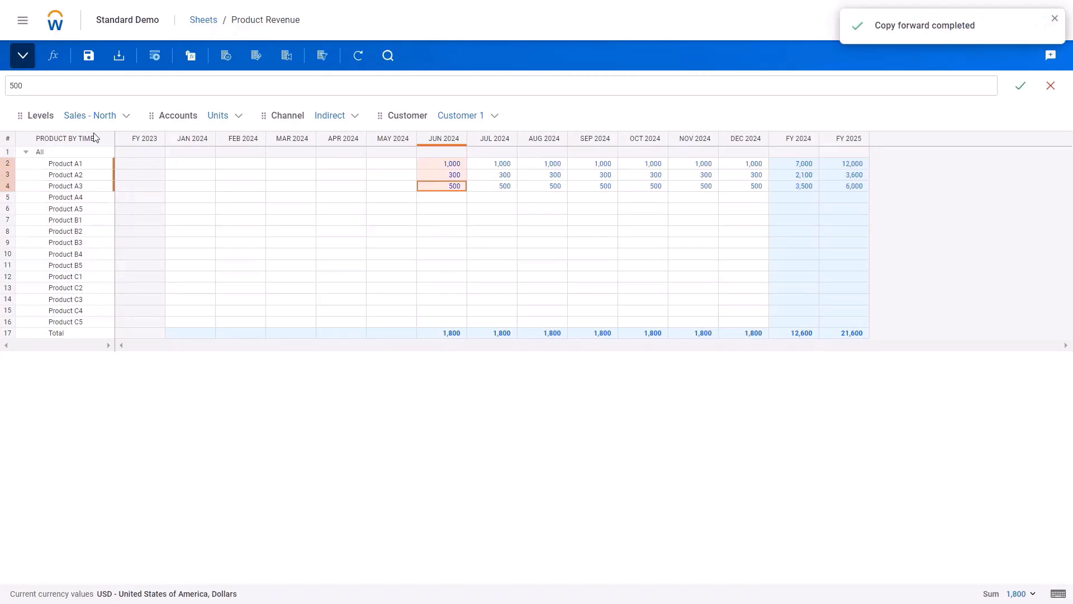
{"action": "left_click", "coordinate": [88, 56]}
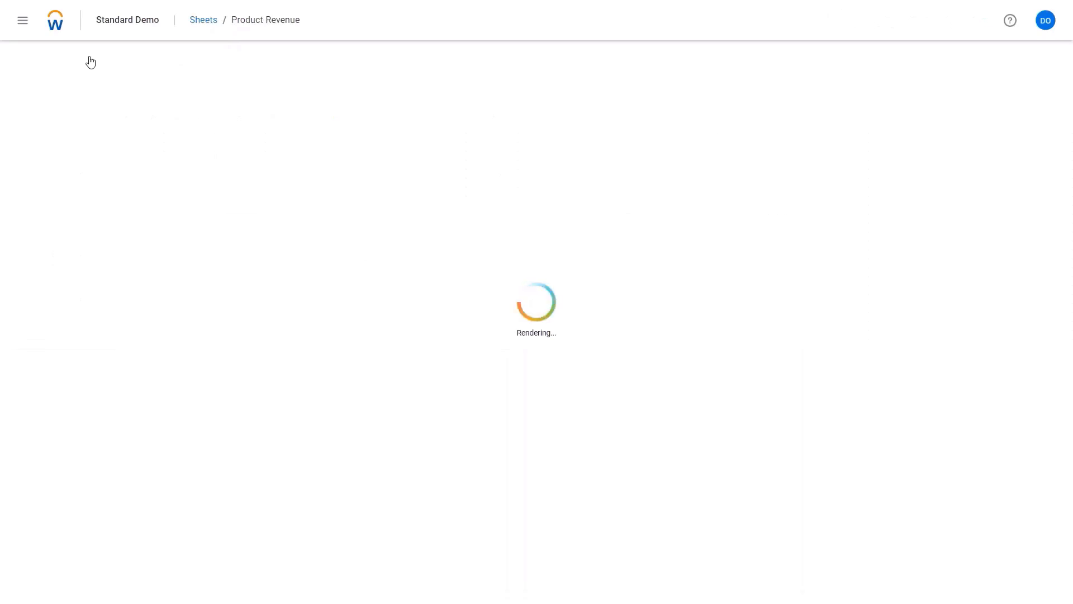
Navigate to the What If - Financial Statement & Cash Impact report for the new channel what-if
{"action": "left_click", "coordinate": [22, 20]}
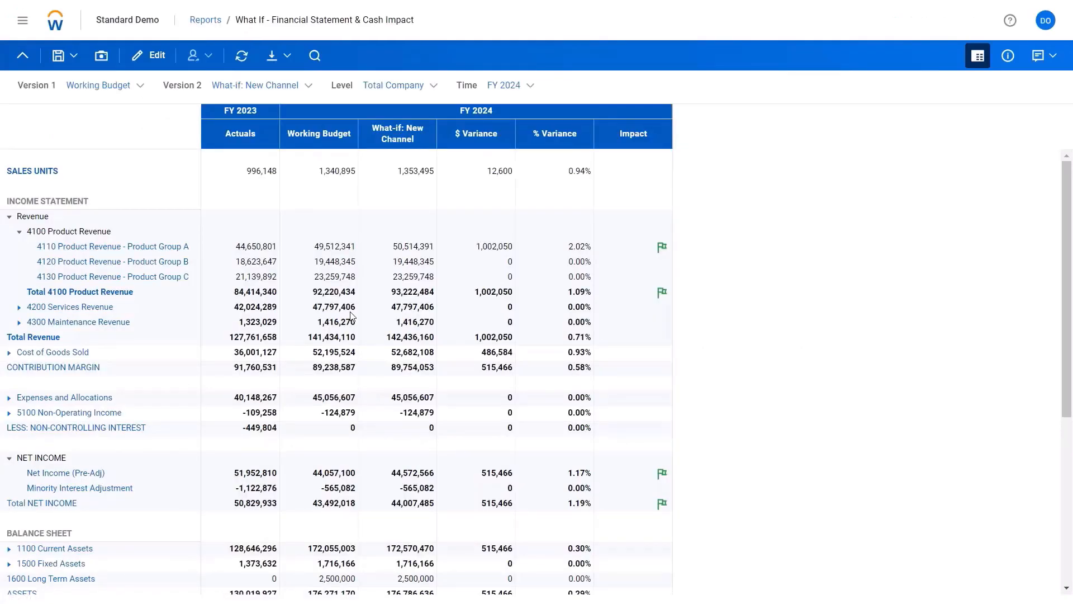
{"action": "mouse_move", "coordinate": [509, 191]}
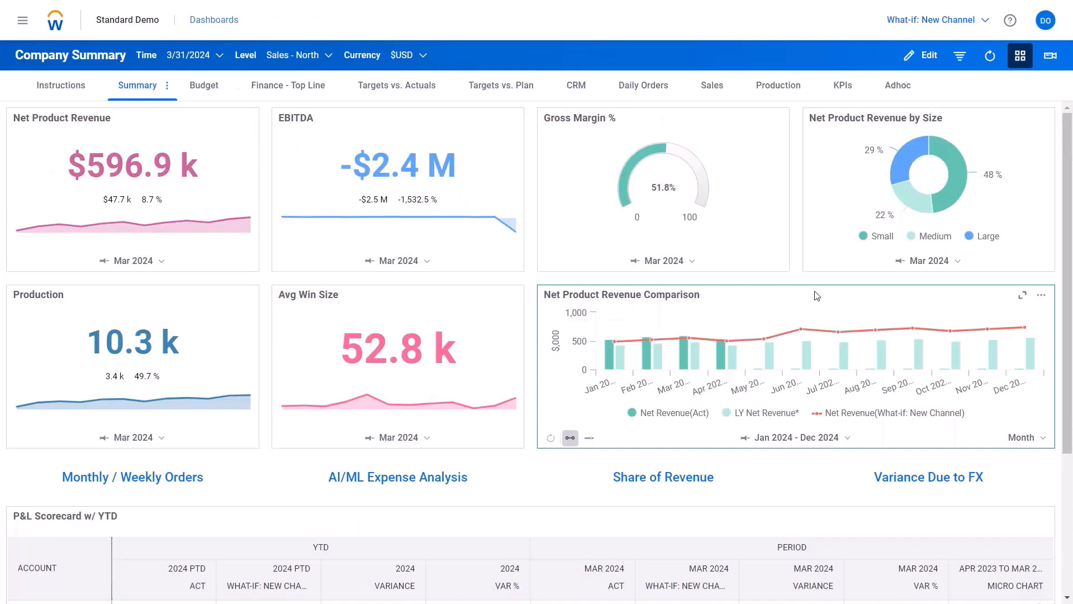
{"action": "mouse_move", "coordinate": [801, 331]}
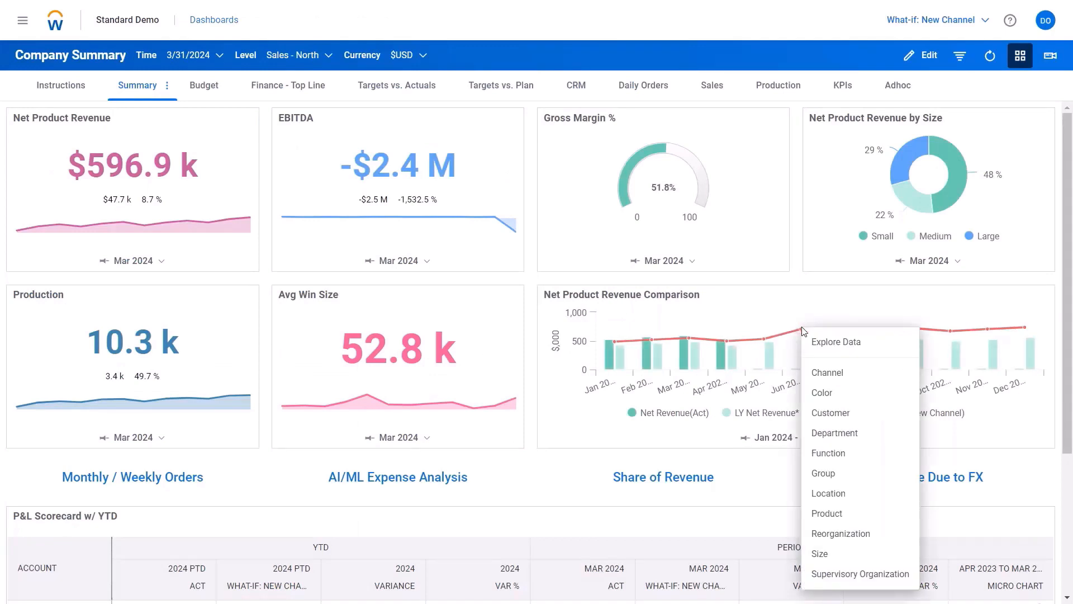
{"action": "mouse_move", "coordinate": [829, 374]}
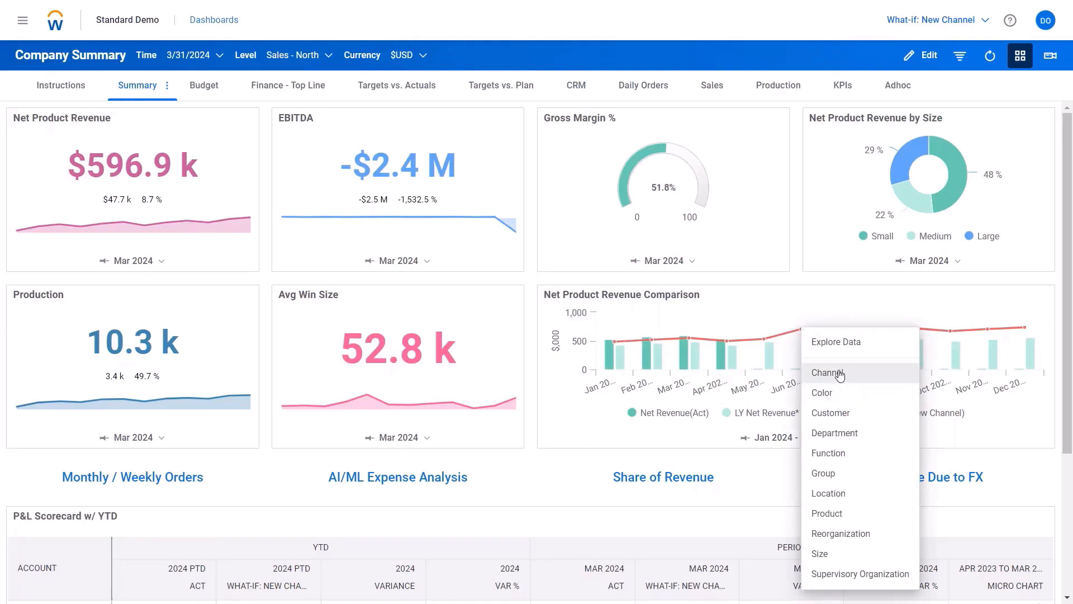
Drill the Net Product Revenue Comparison chart by Channel via Explore Data
{"action": "left_click", "coordinate": [828, 372]}
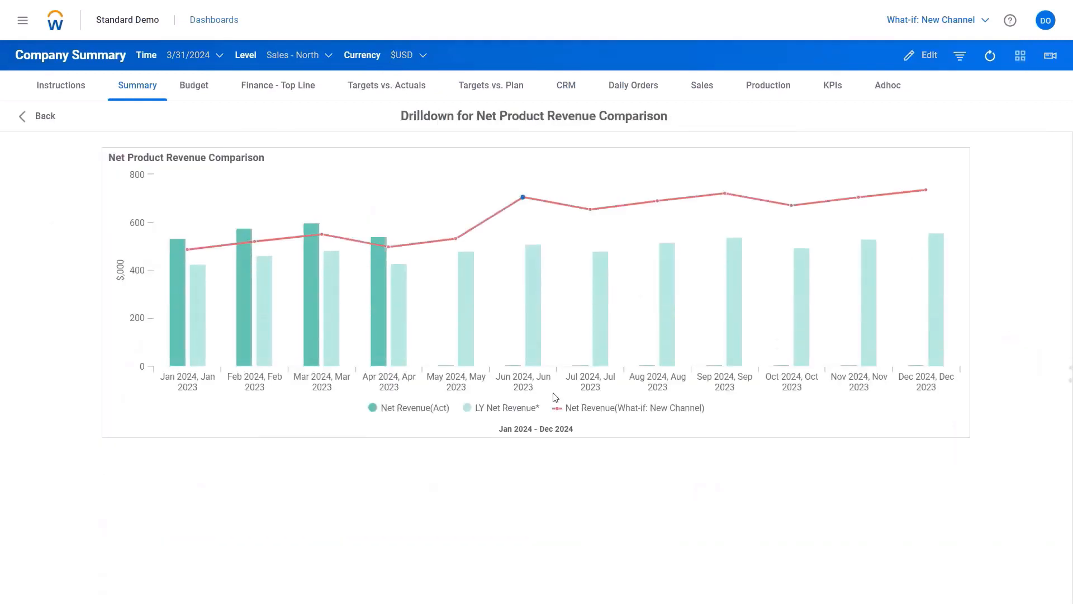